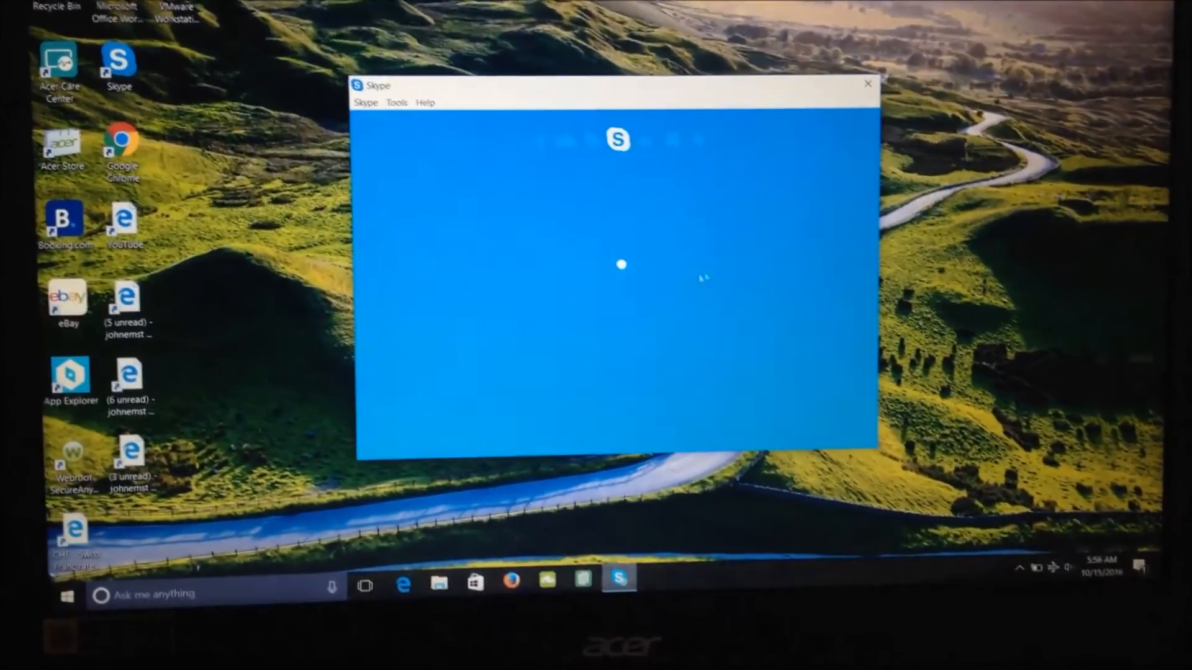
Close the loading Skype window and bring up a File Explorer window on the C: drive
left_click(867, 83)
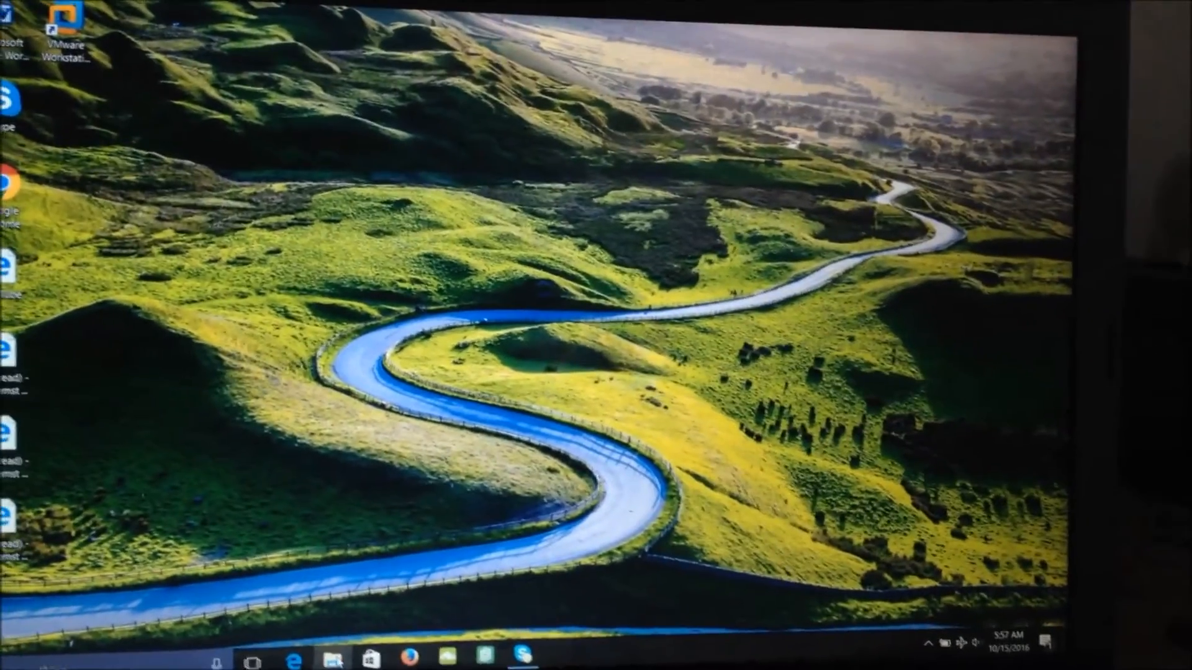
left_click(334, 658)
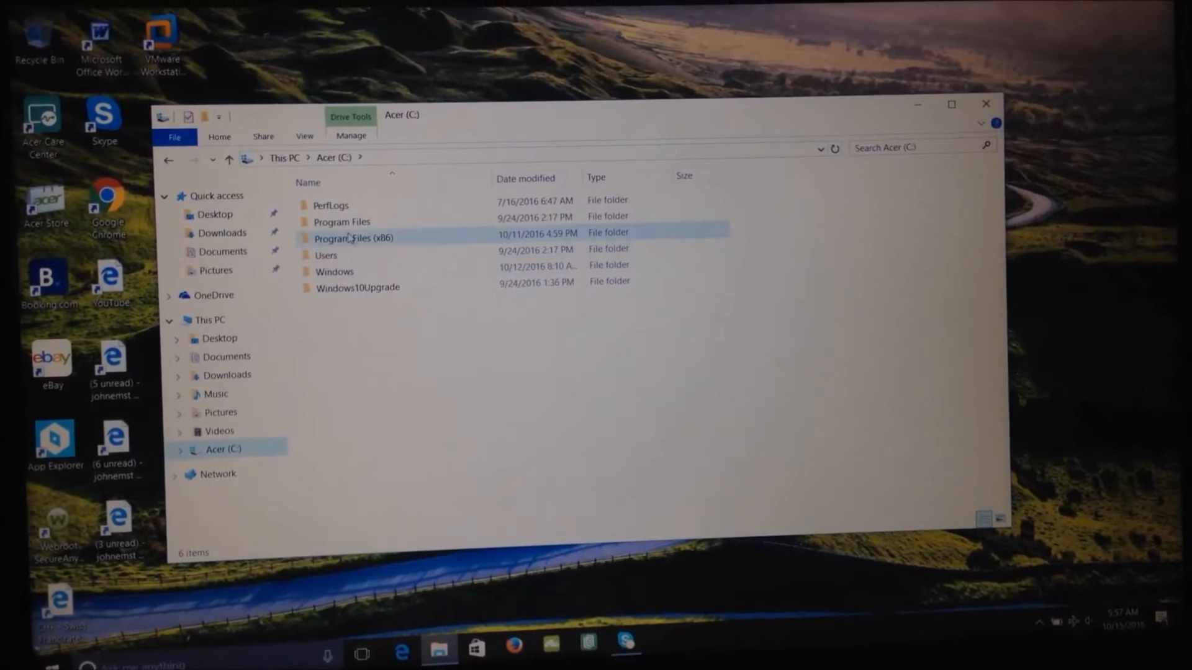
Browse Program Files on Acer (C:), return and select Users, then close File Explorer
double_click(340, 222)
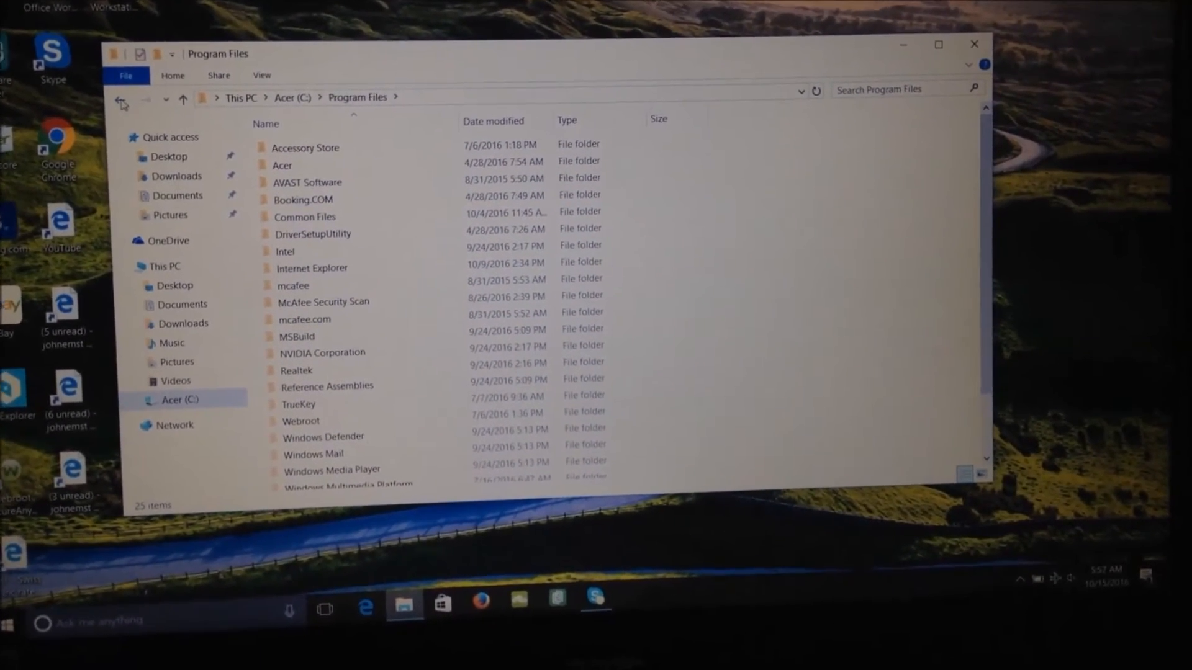
left_click(117, 100)
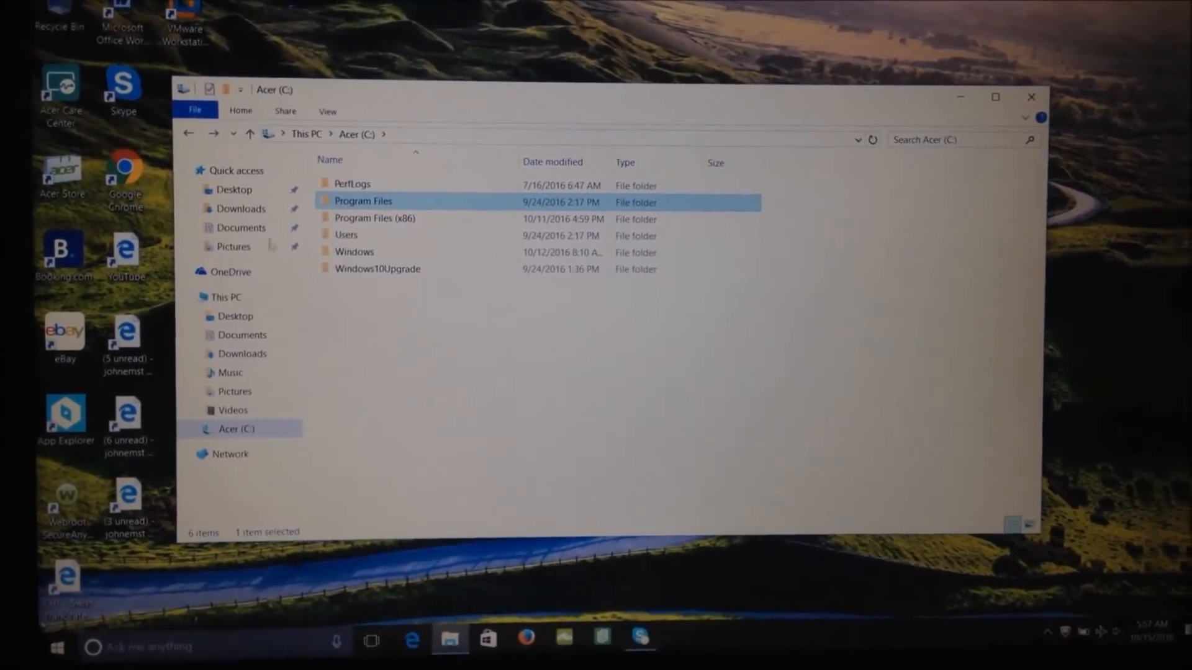
left_click(1031, 97)
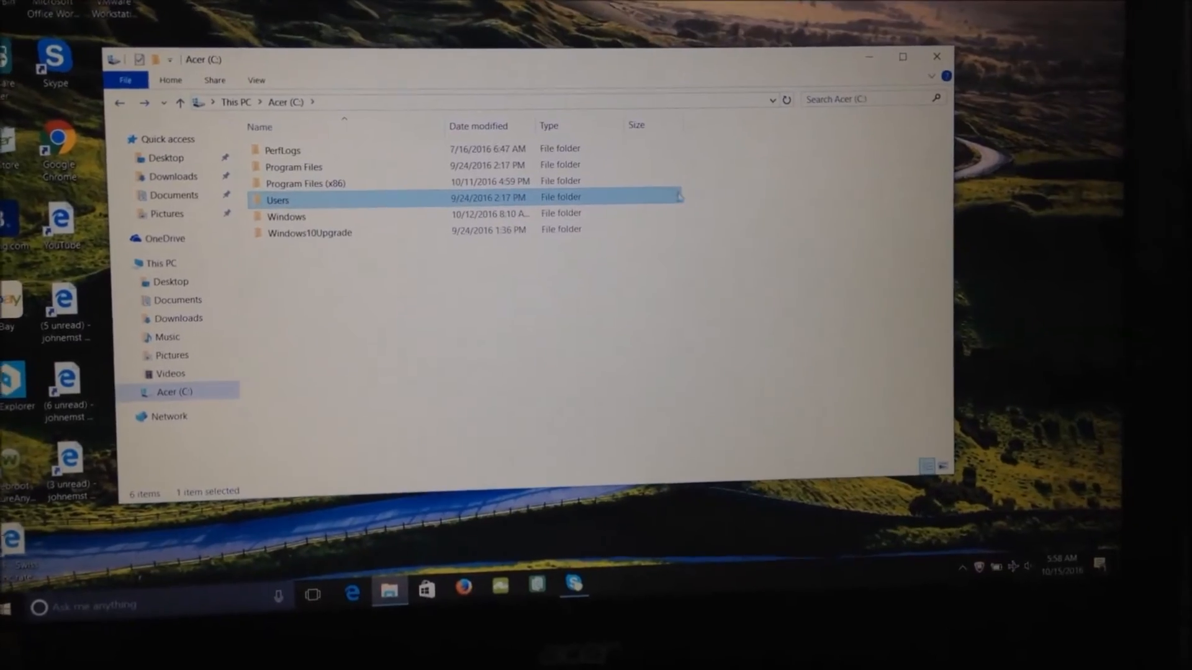
left_click(935, 56)
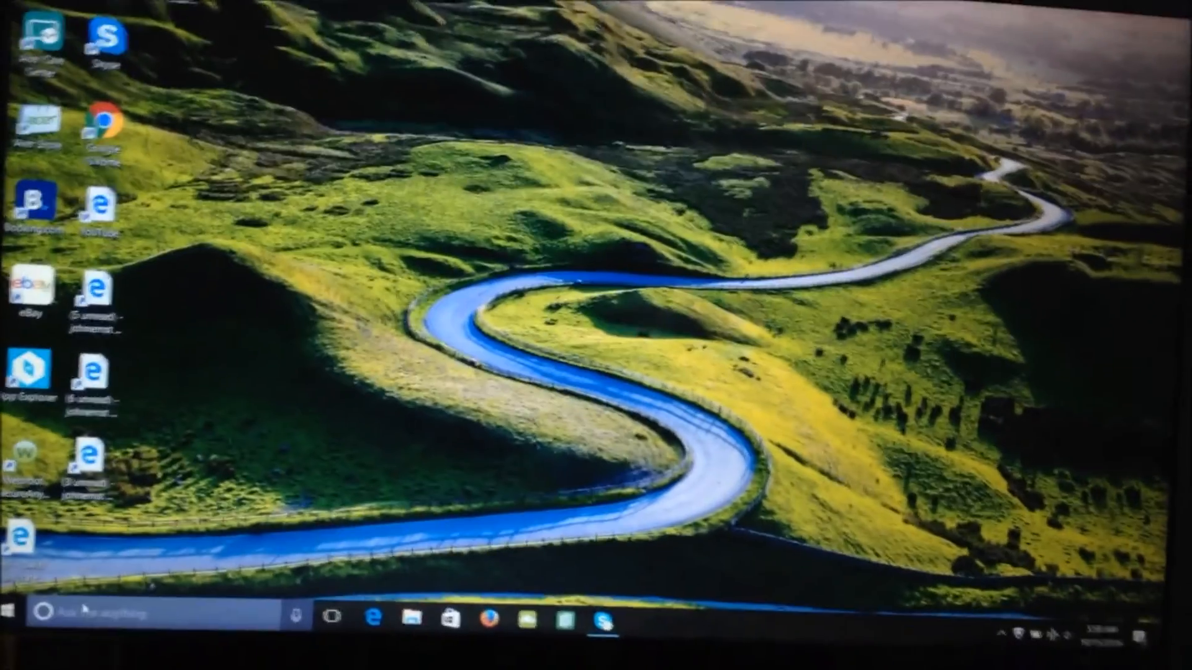
left_click(25, 611)
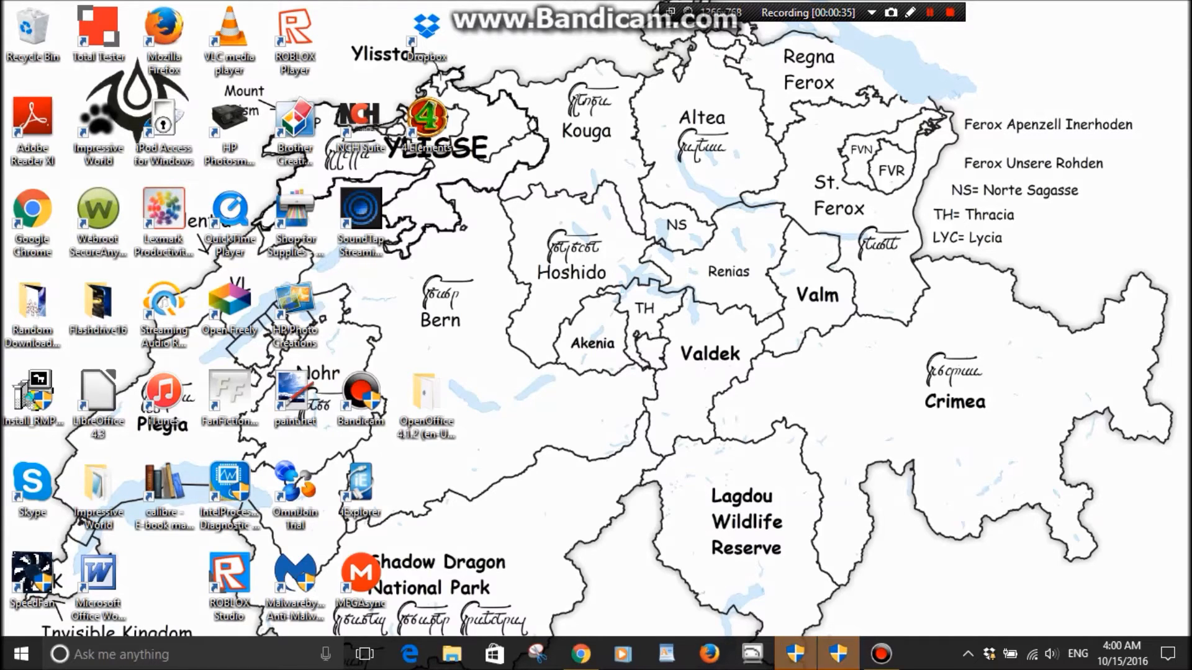
Show the Start menu over the second PC's map-wallpaper desktop
left_click(21, 654)
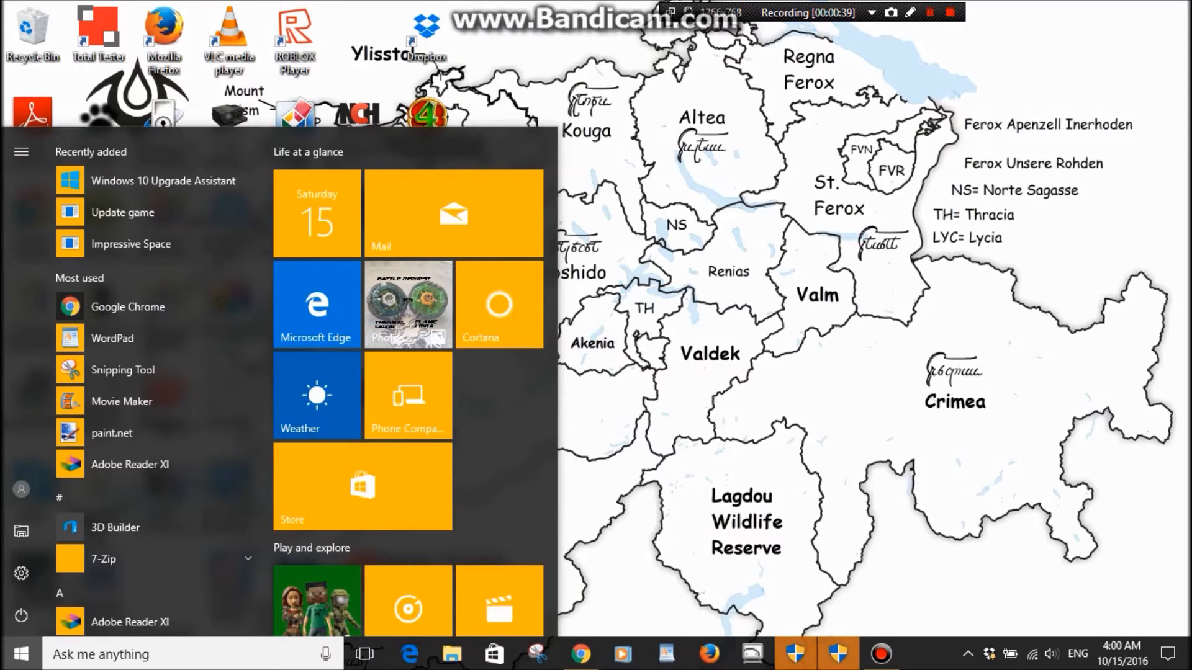
Launch File Explorer from the Start menu search for "f"
type("f")
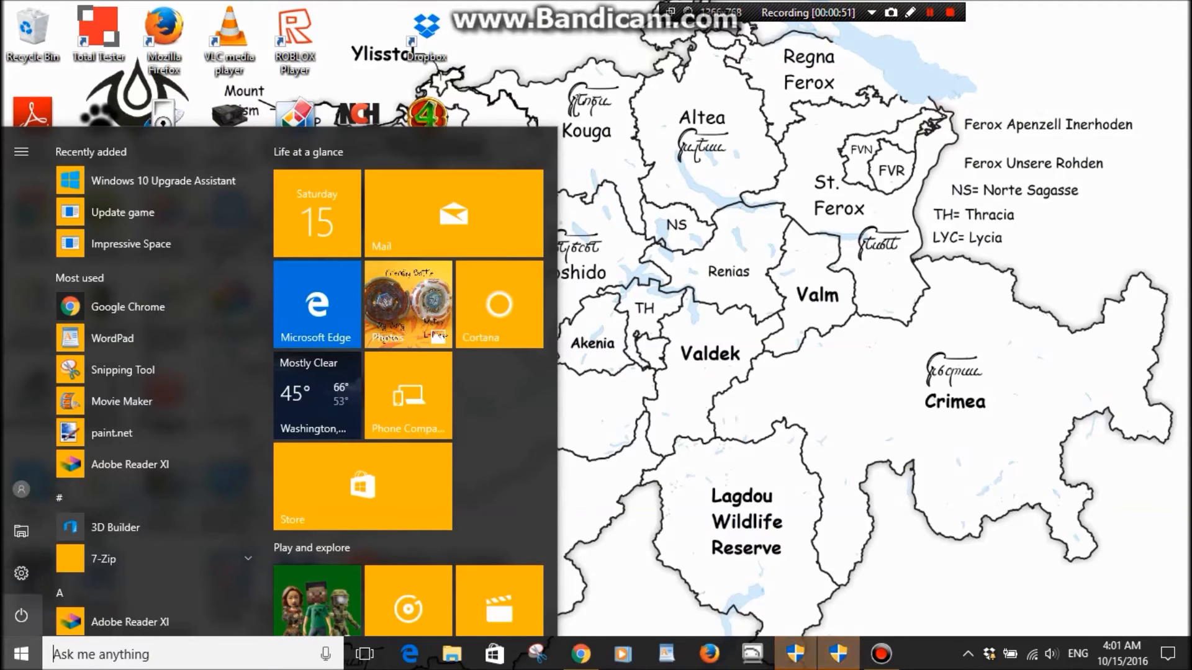
left_click(450, 654)
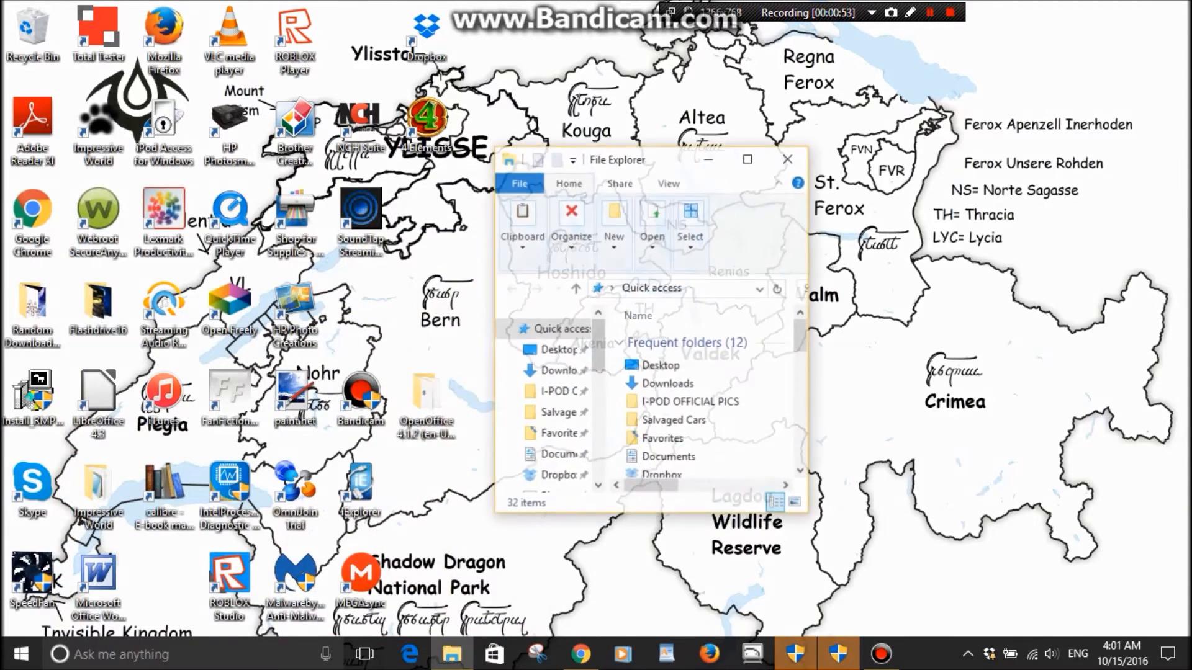
Maximize File Explorer and list Local Disk (C:) from This PC, scrolling its 190 items
left_click(746, 160)
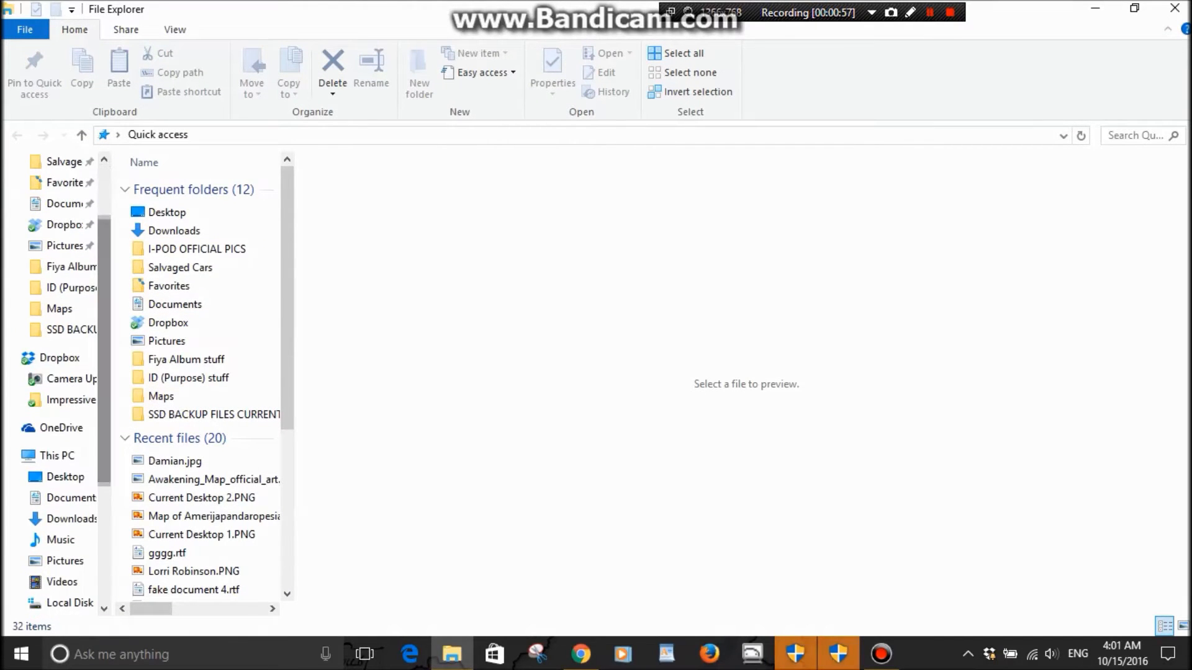
left_click(57, 456)
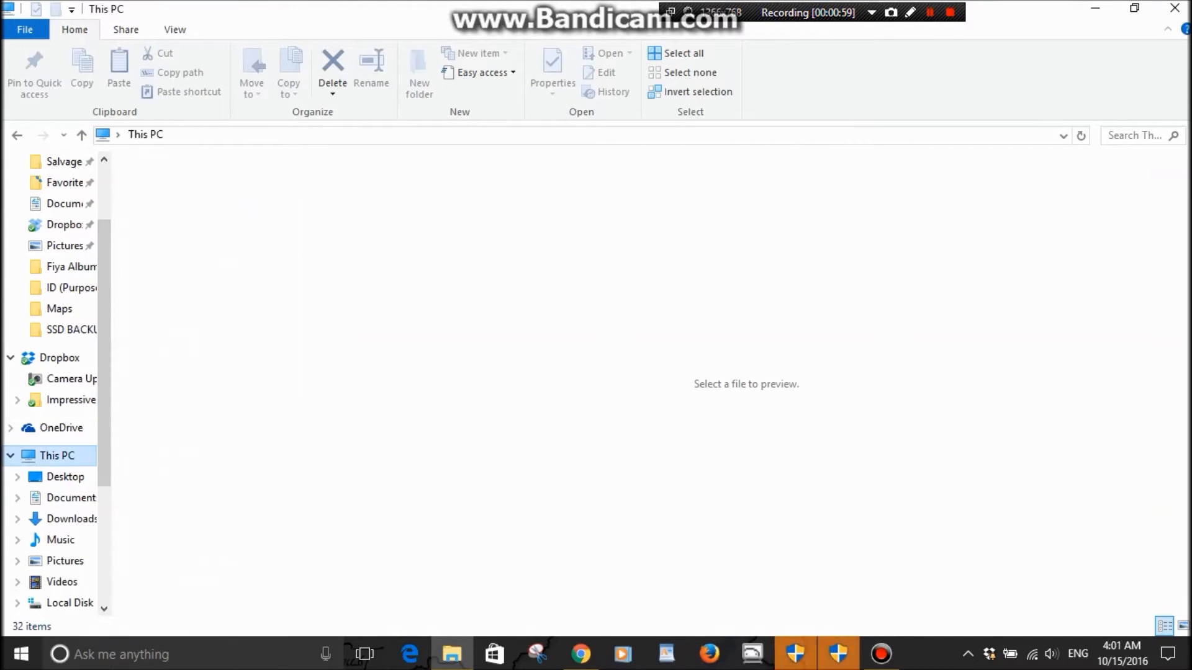
double_click(69, 603)
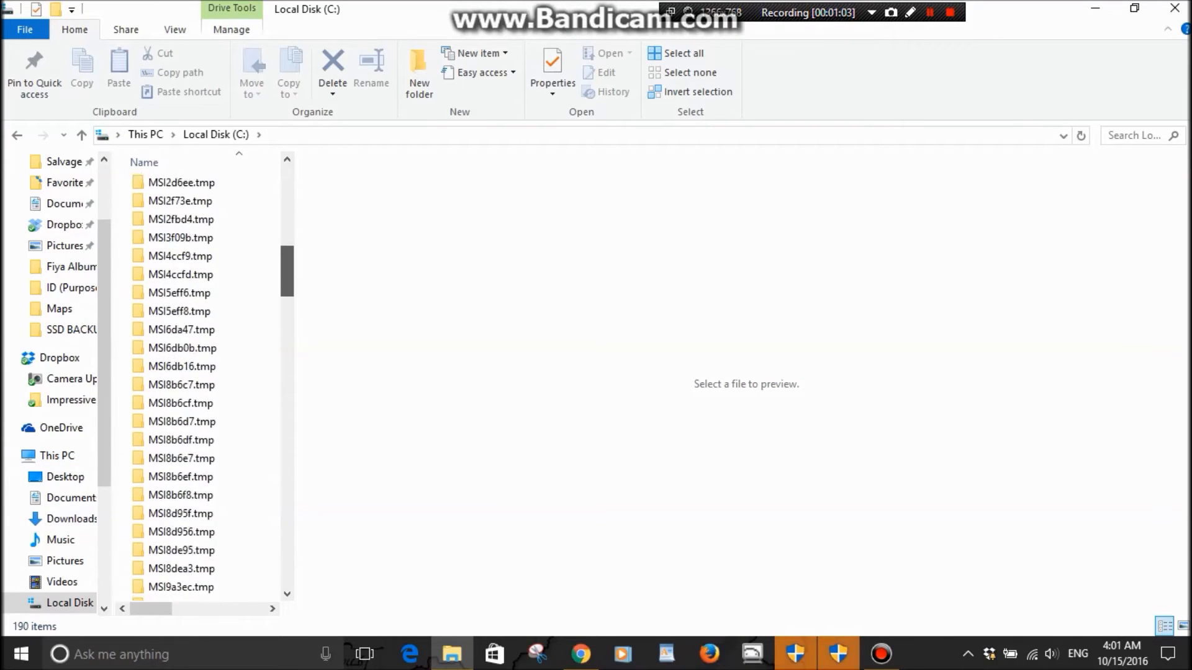
scroll("down", 3)
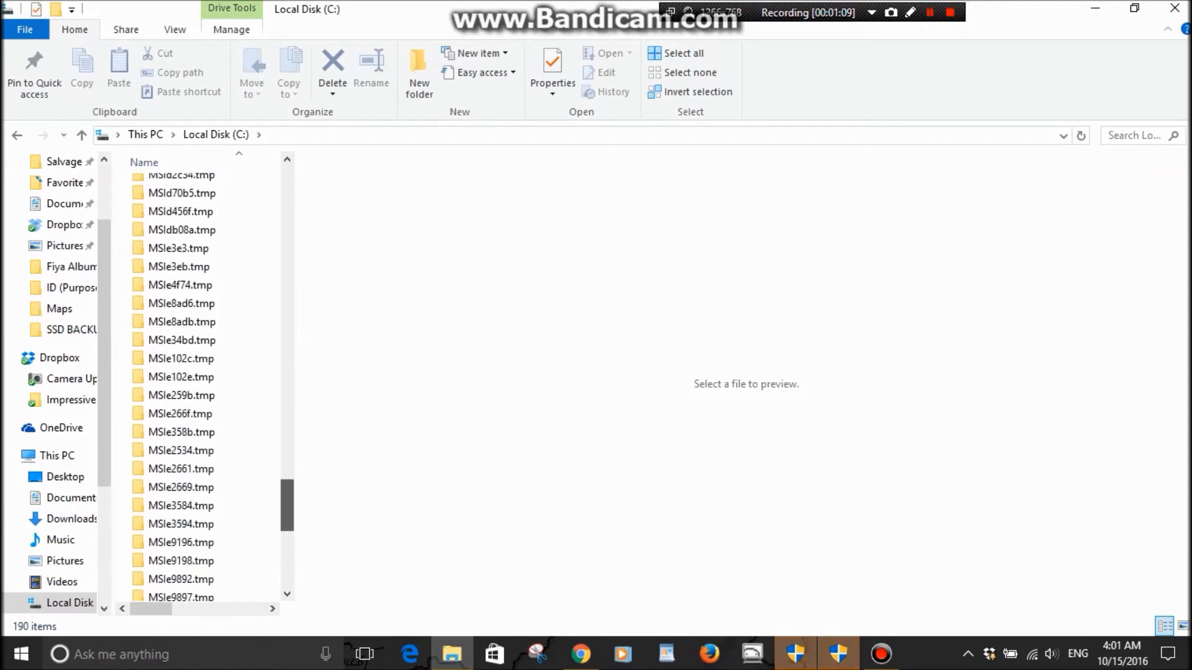
scroll("down", 3)
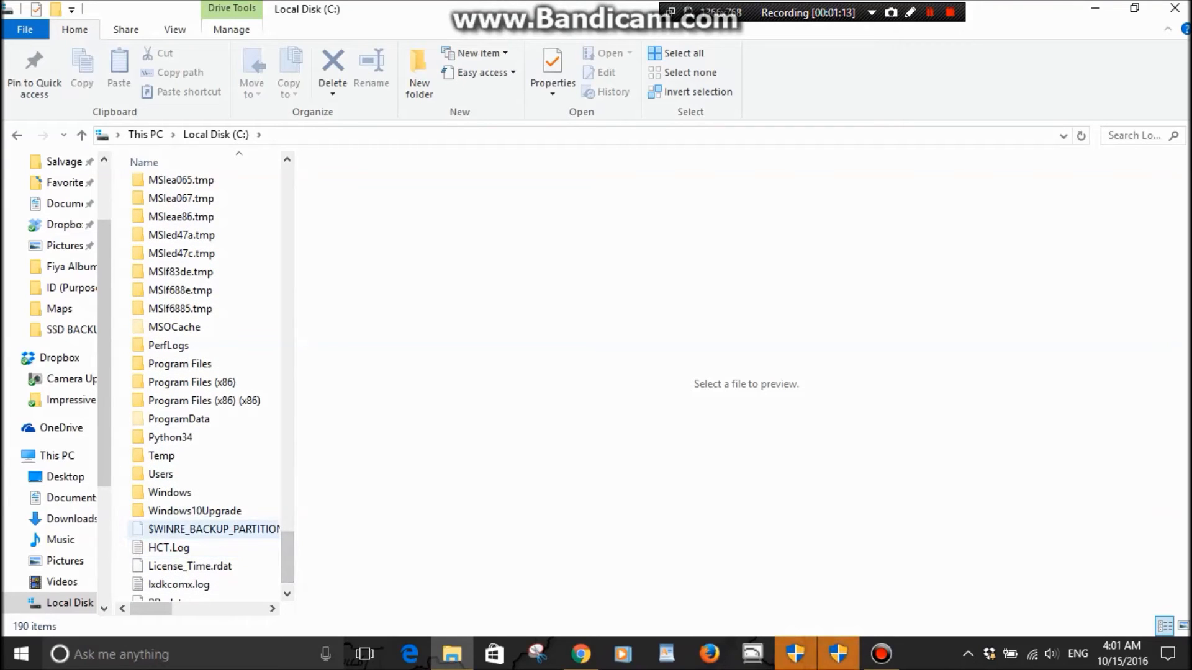
Delete the Windows10Upgrade folder from Local Disk (C:), leaving 189 items
left_click(170, 492)
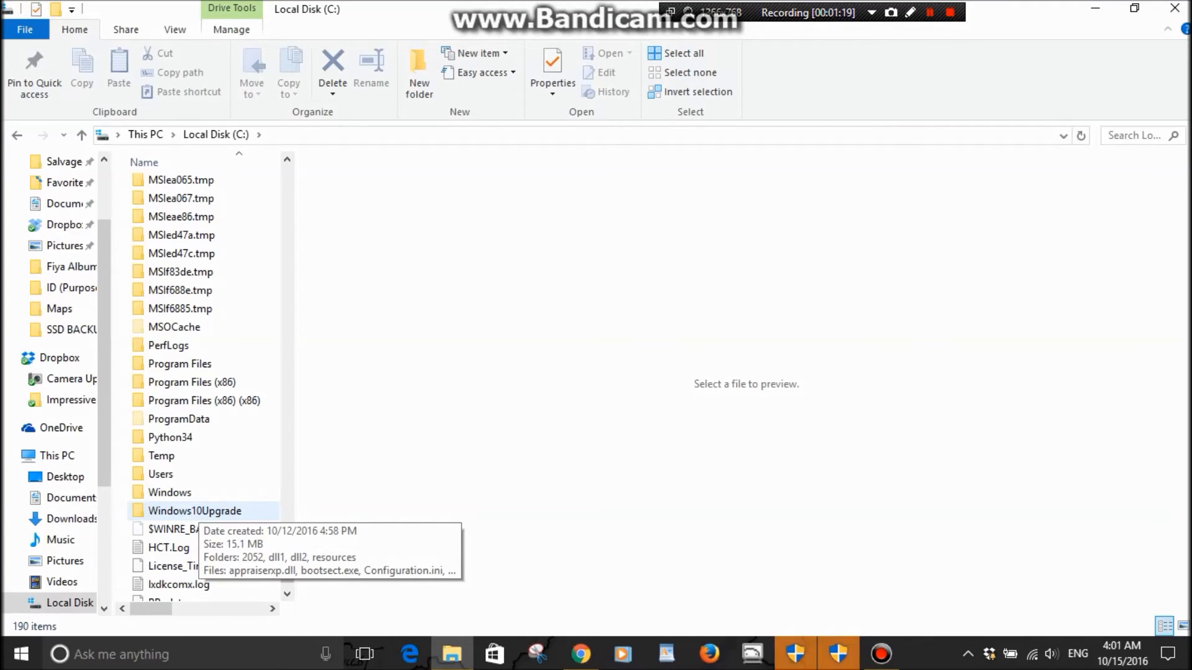
right_click(195, 510)
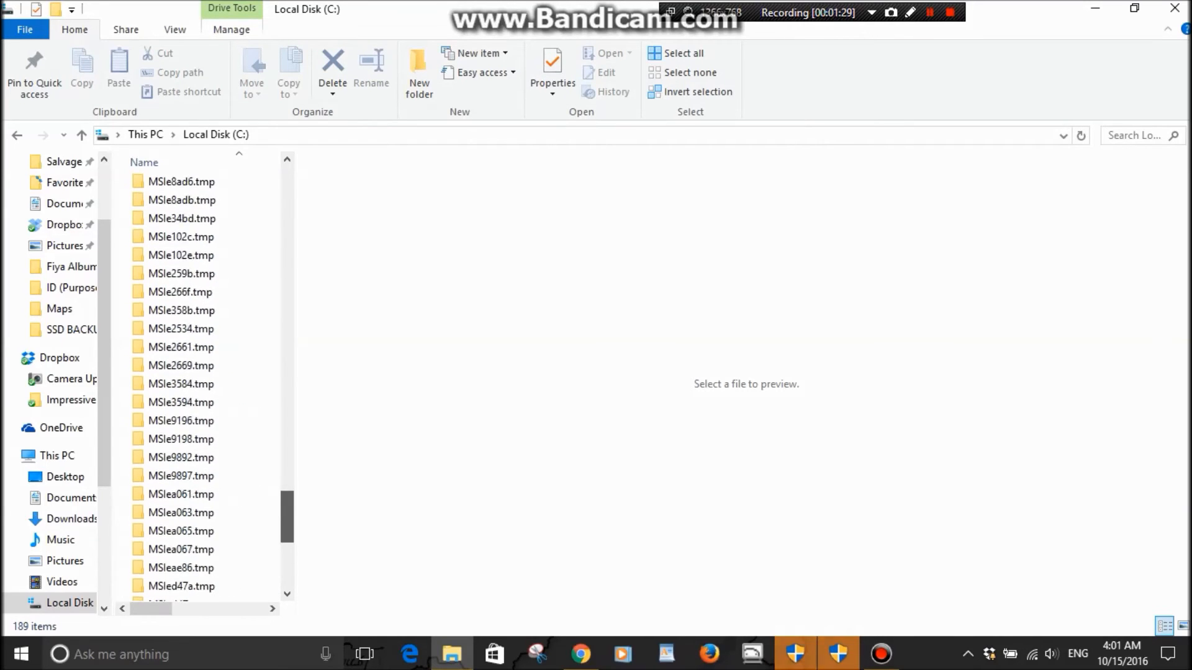
scroll("down", 3)
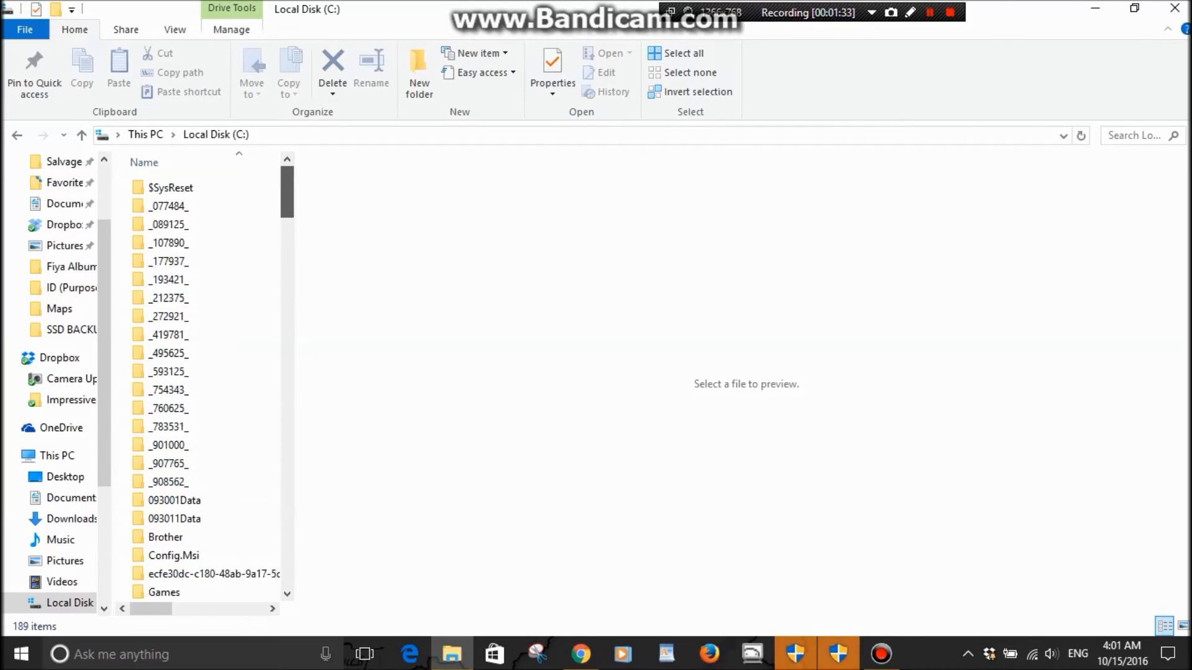
scroll("down", 3)
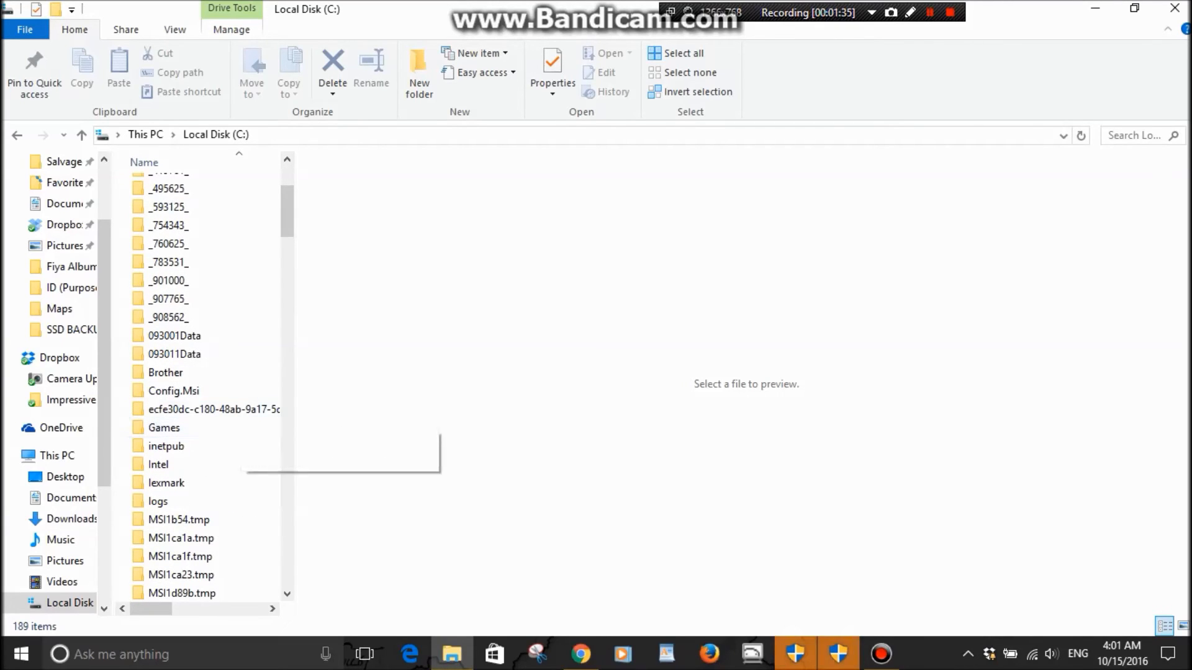